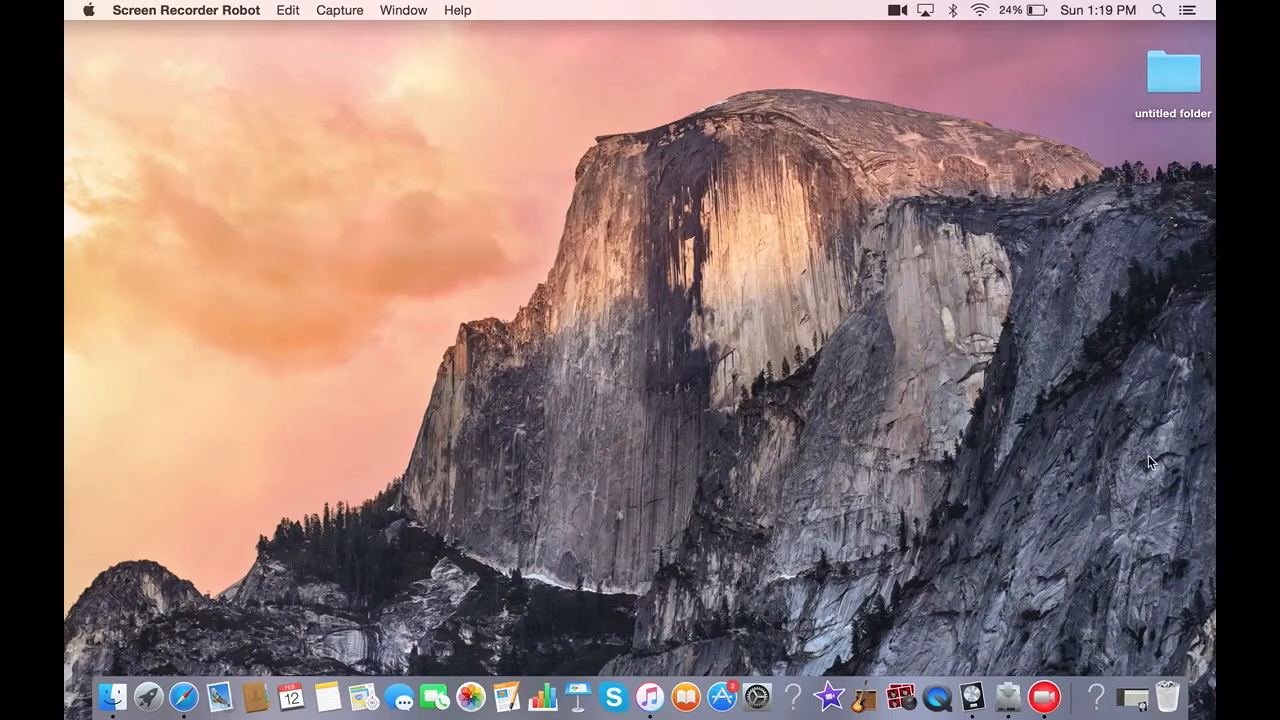
mouse_move(980, 650)
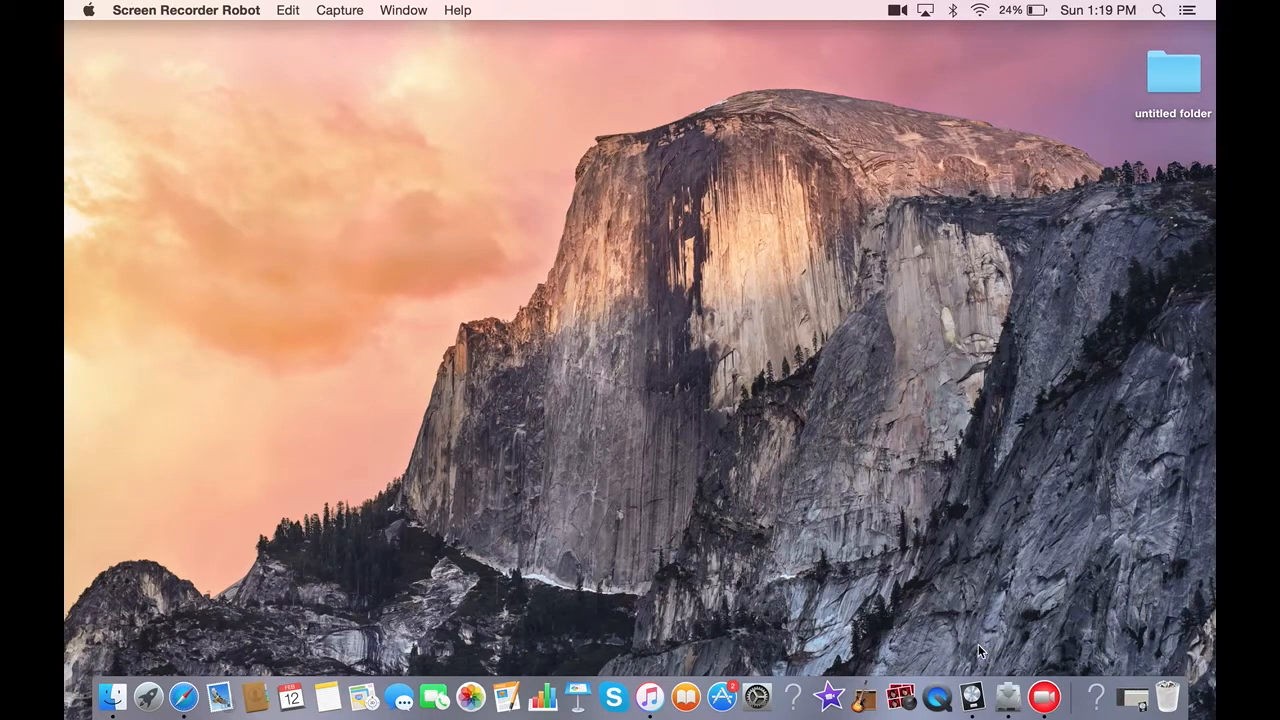
mouse_move(972, 696)
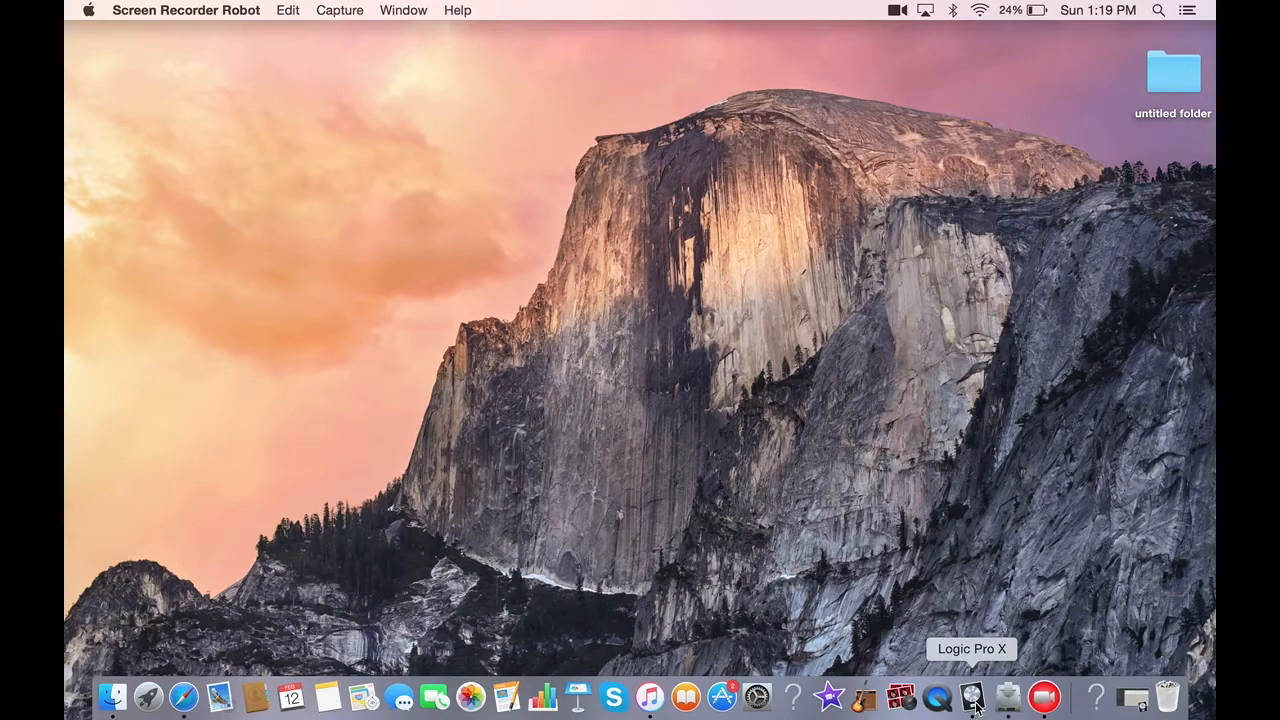
Launch Logic Pro X from the Dock to reach the '6 patterns start' drum score.
click(968, 696)
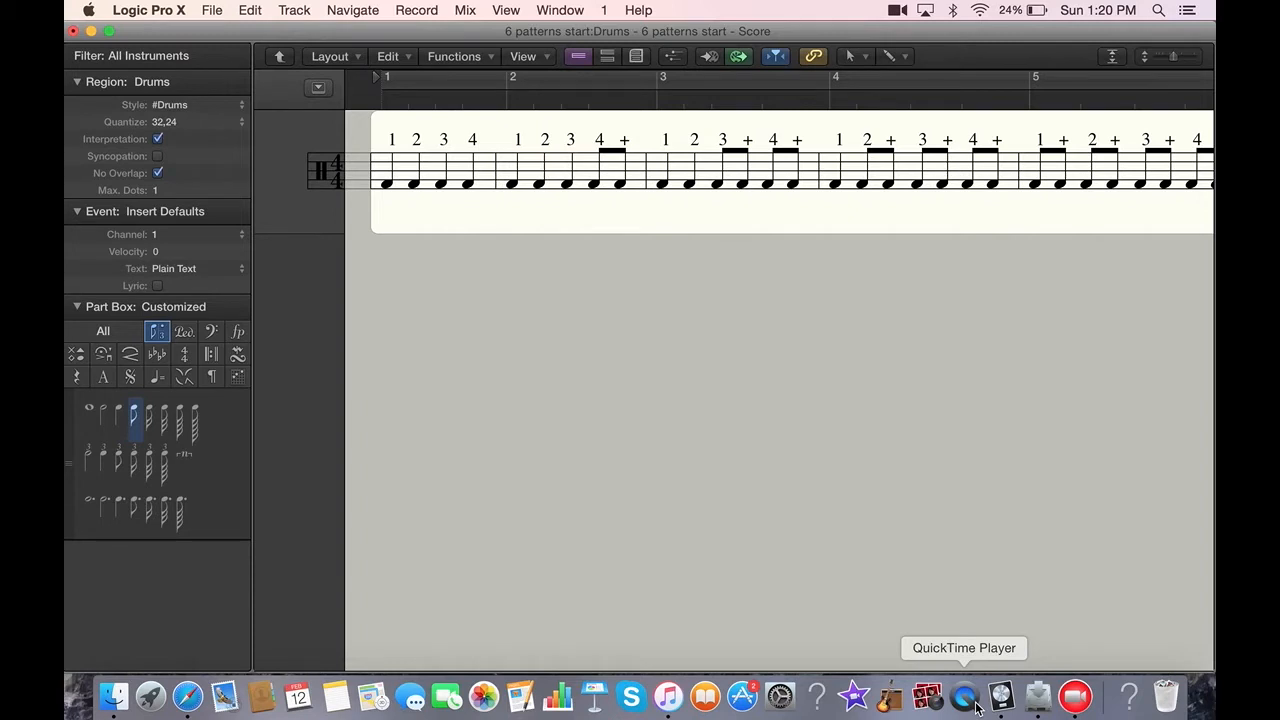
mouse_move(980, 636)
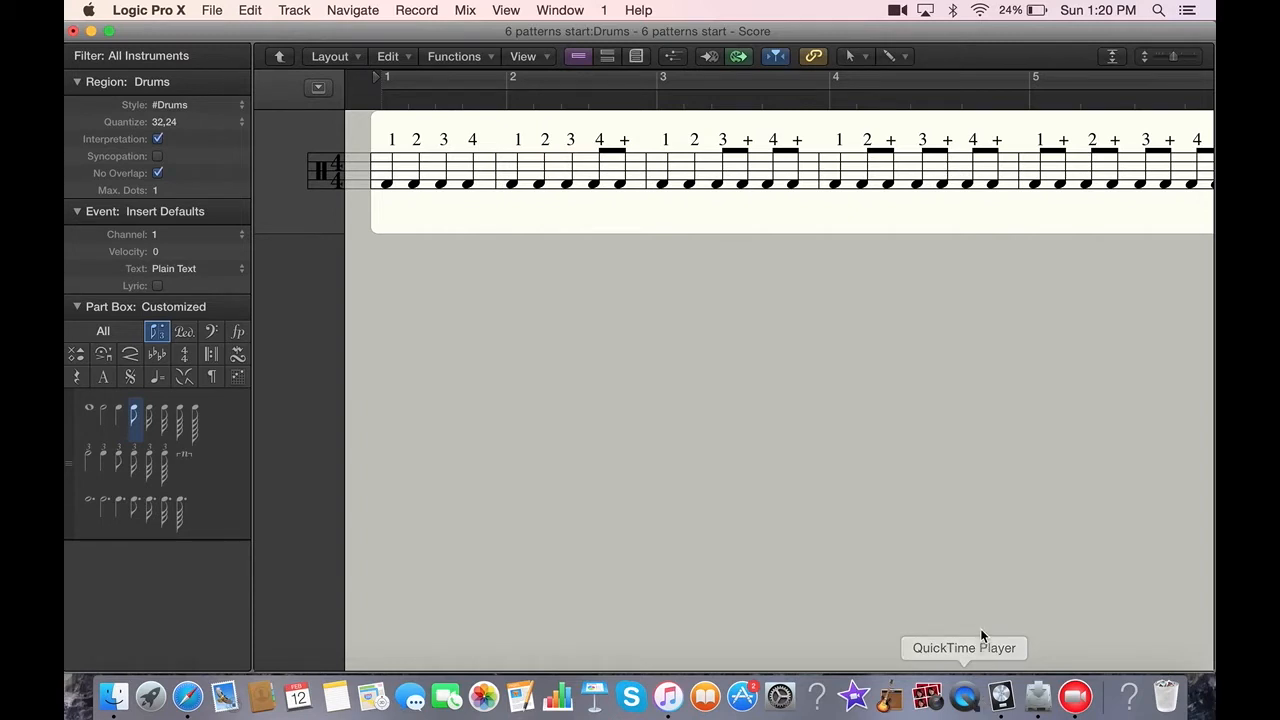
mouse_move(964, 696)
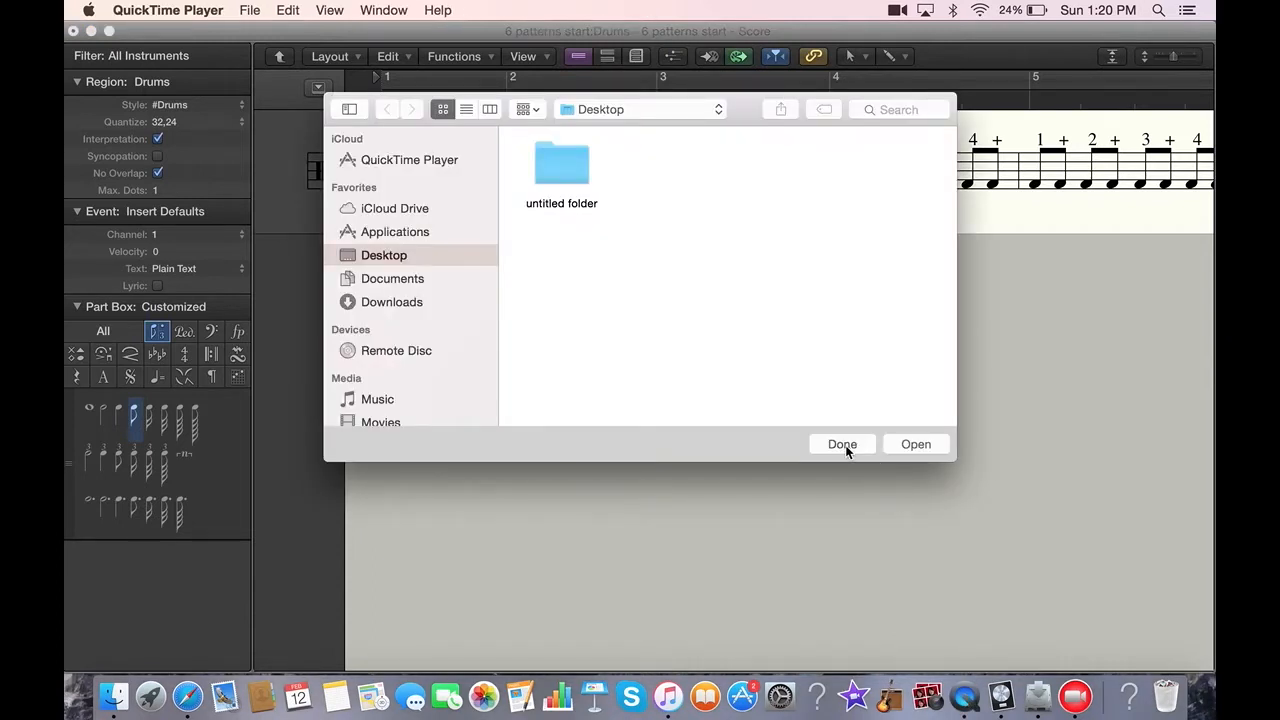
Dismiss QuickTime's open dialog and start a New Screen Recording from the File menu.
click(842, 444)
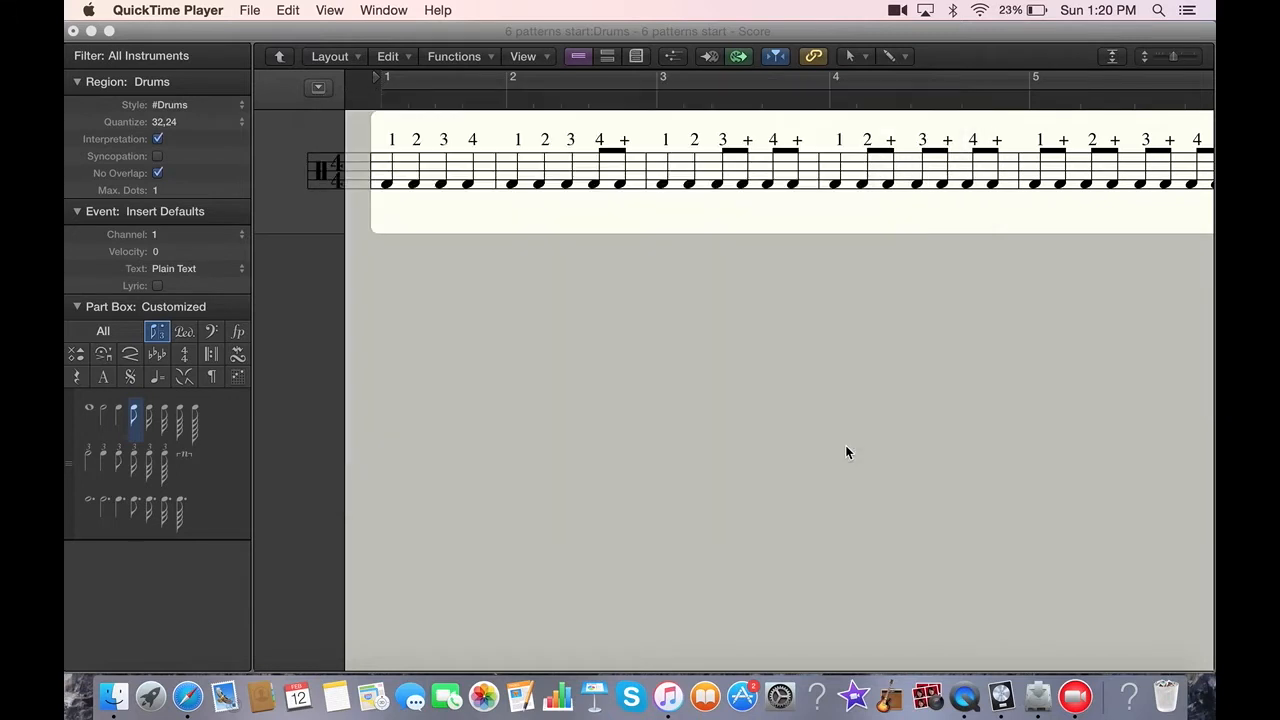
click(248, 10)
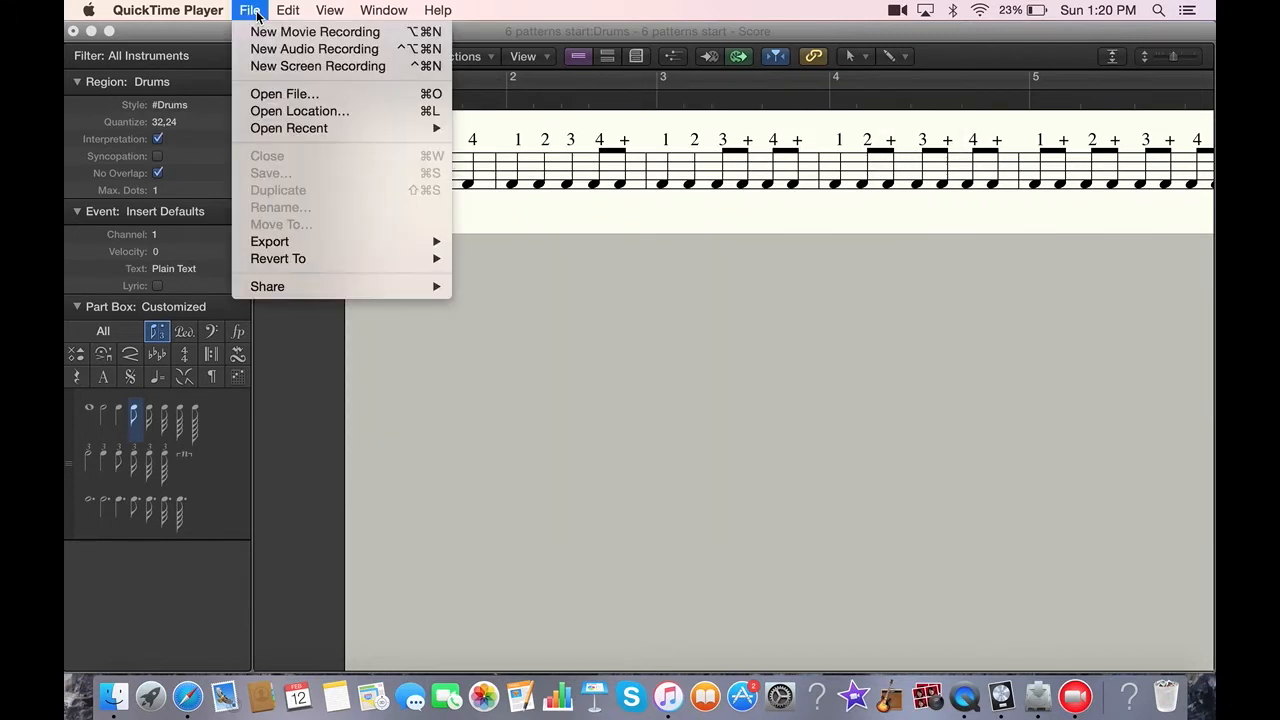
mouse_move(316, 66)
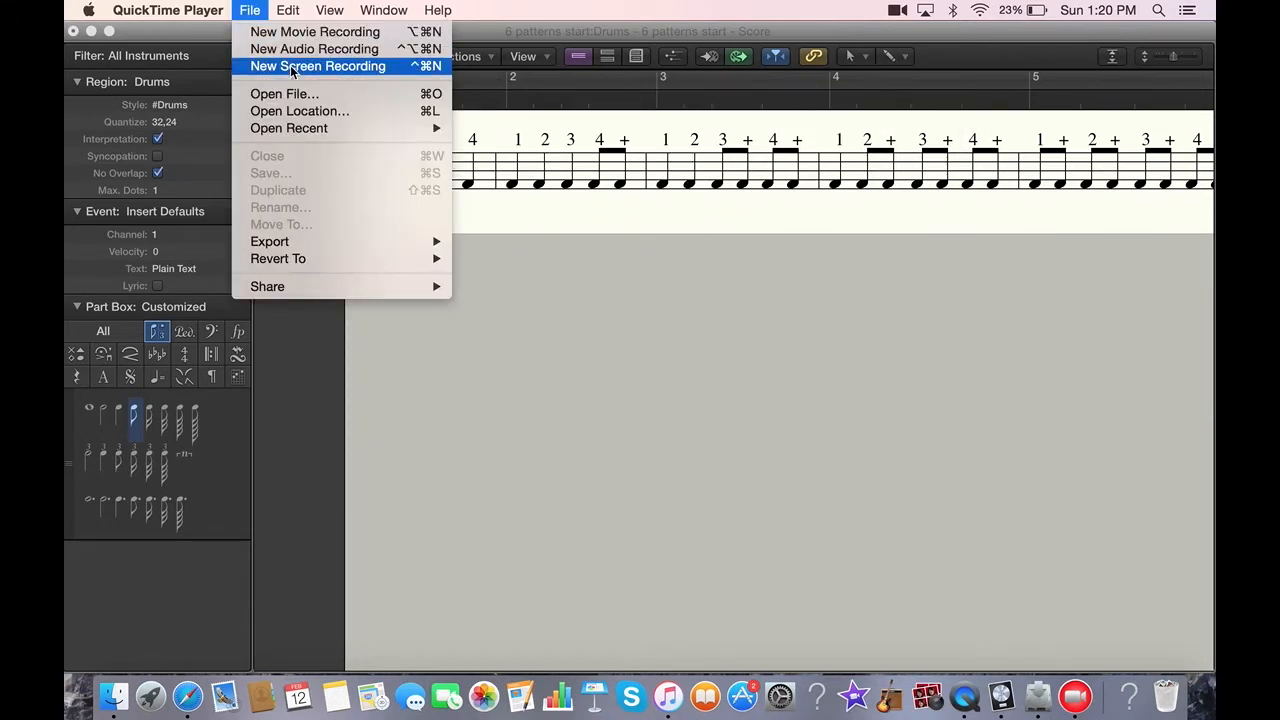
click(316, 66)
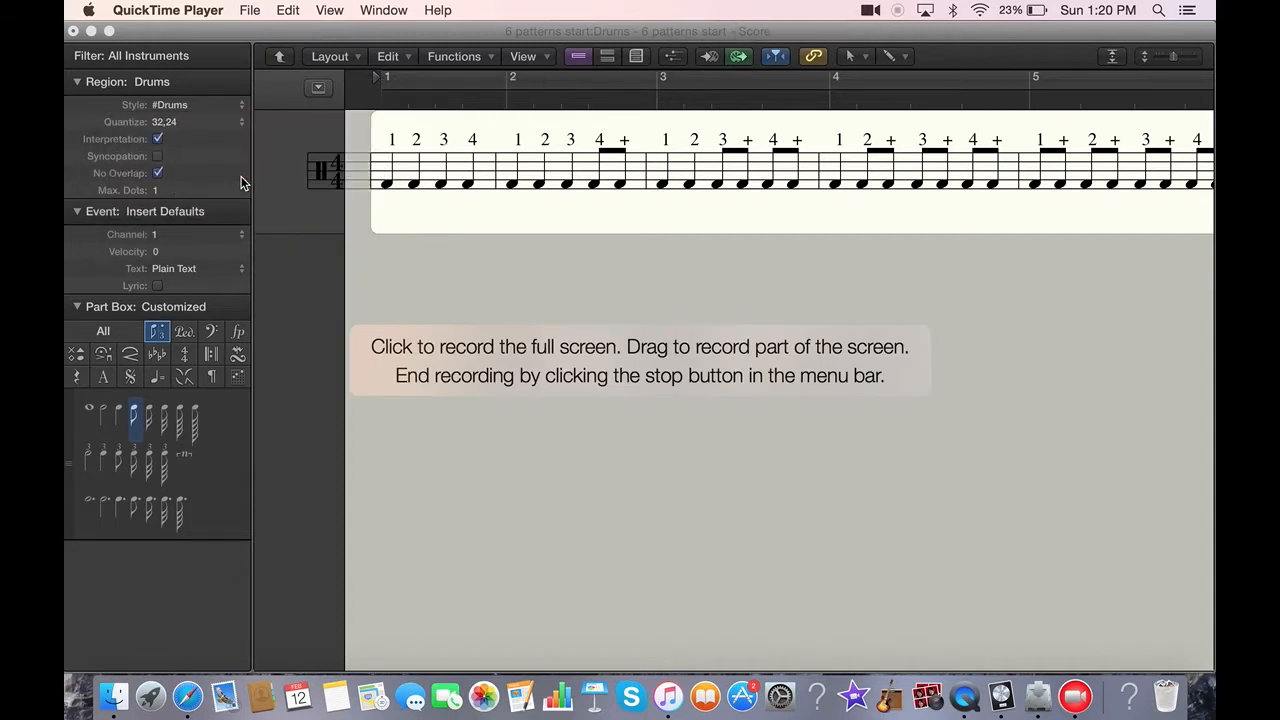
mouse_move(404, 232)
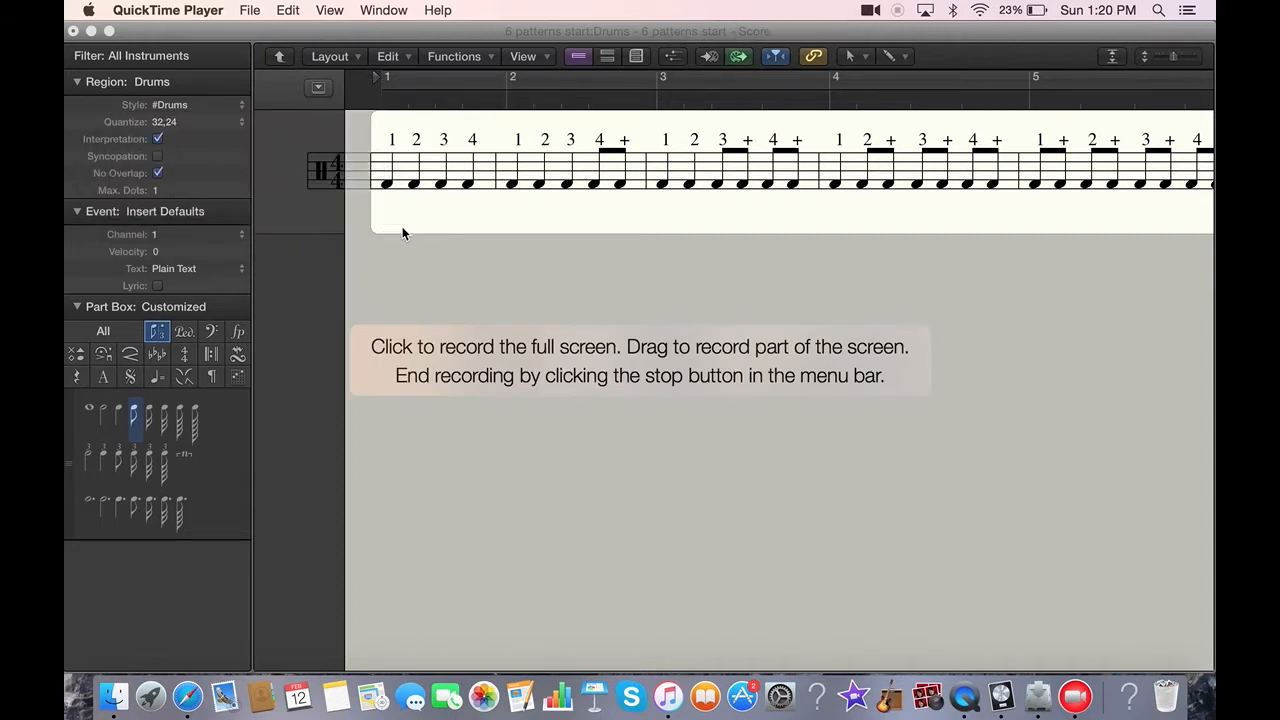
mouse_move(378, 136)
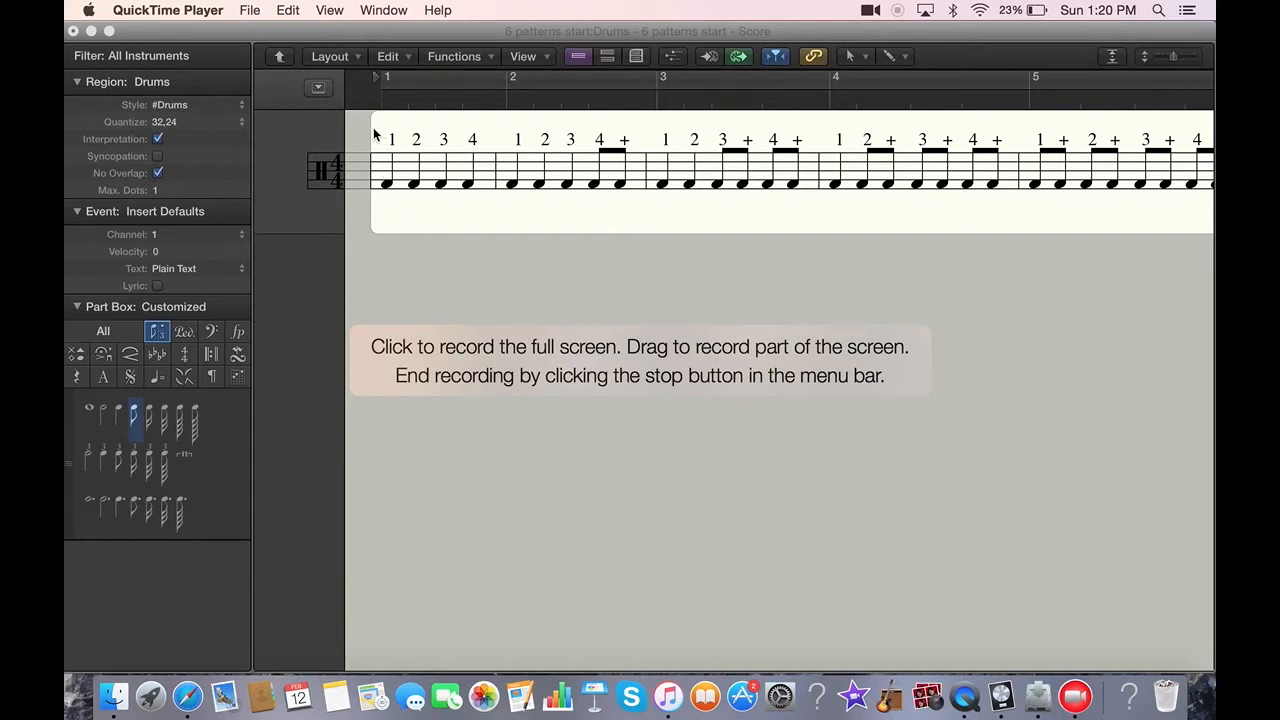
Outline the recording area across the whole notation strip and bring Logic Pro X back to the front to play.
drag(372, 128, 762, 206)
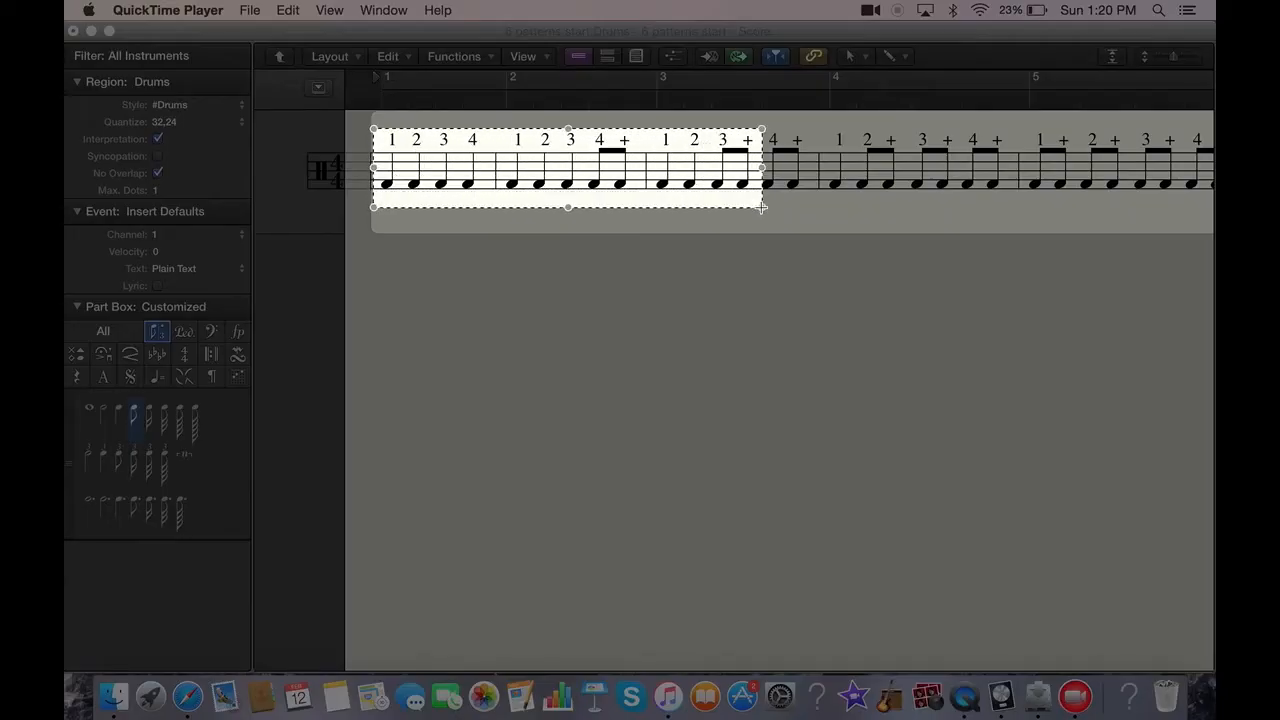
drag(762, 206, 1184, 198)
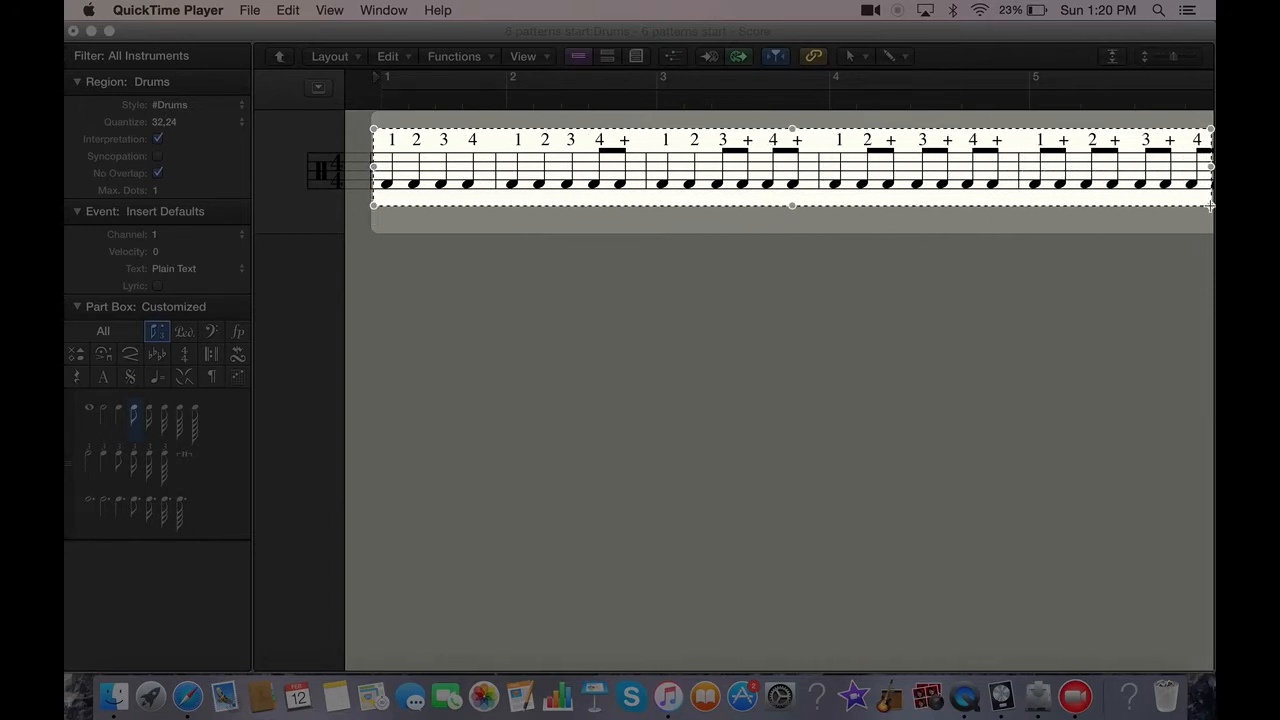
mouse_move(958, 192)
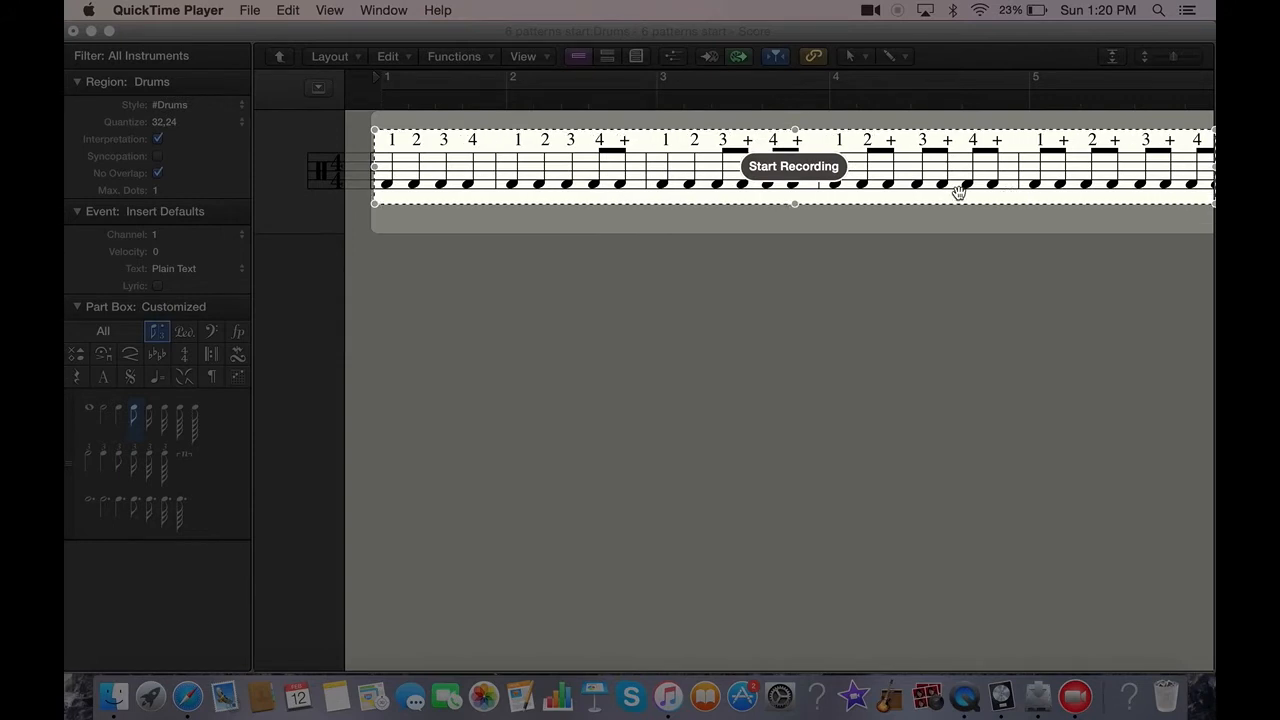
mouse_move(792, 166)
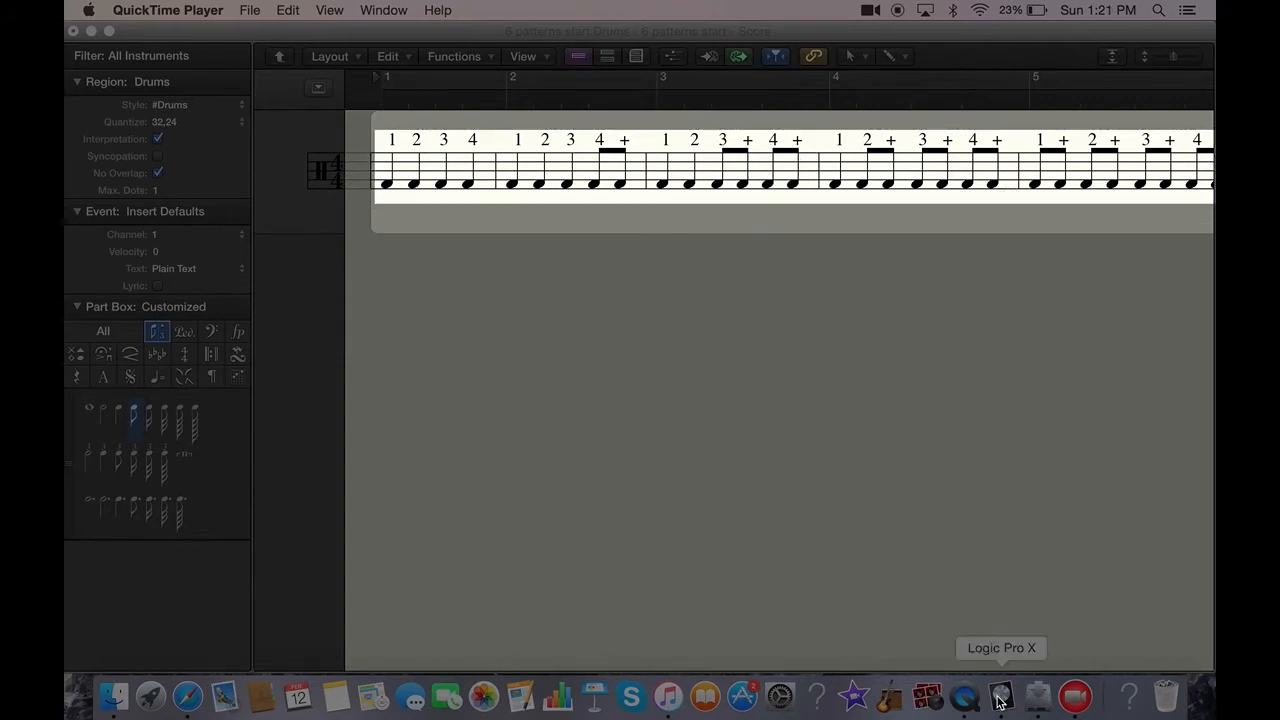
click(1000, 696)
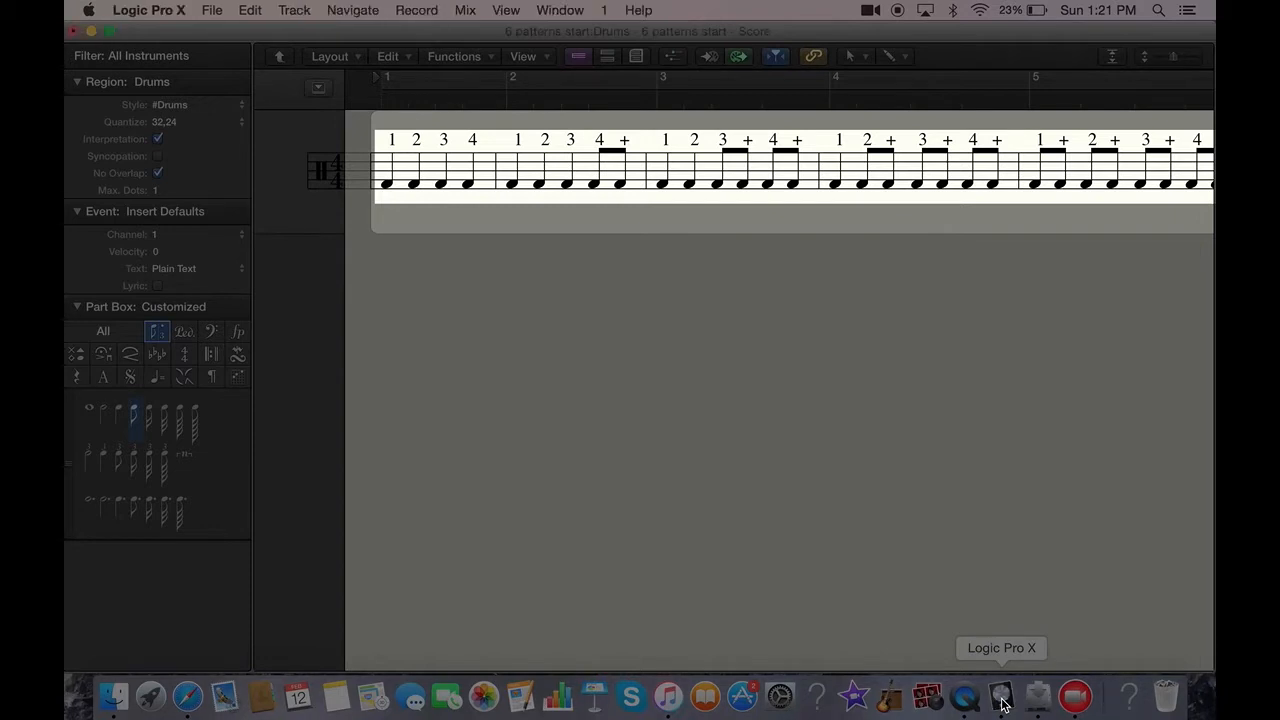
mouse_move(980, 550)
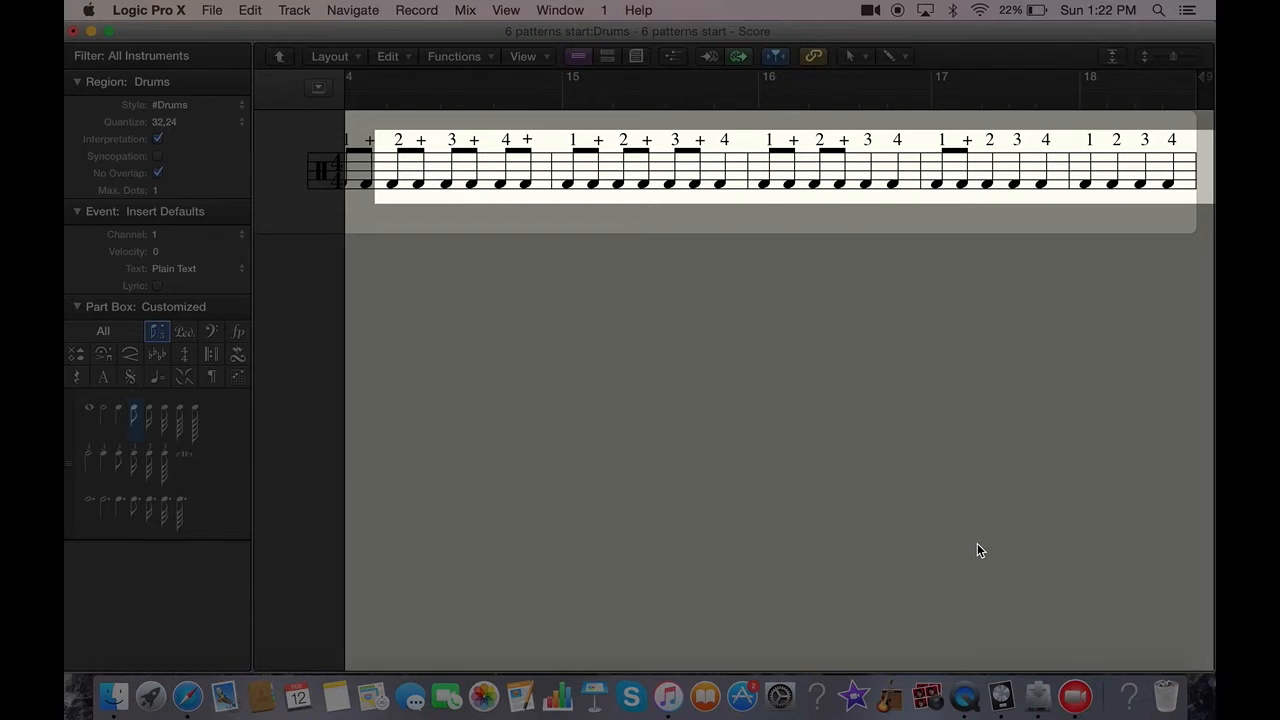
mouse_move(910, 48)
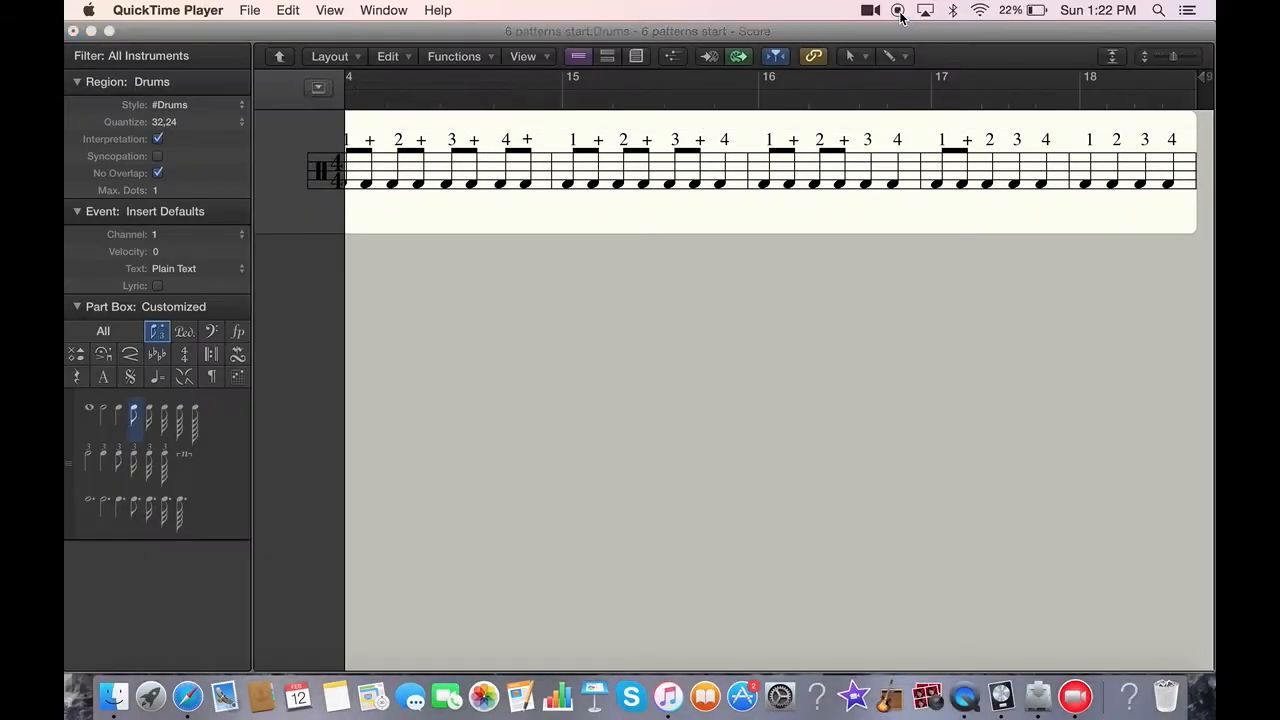
Stop the recording and save it to the Desktop as 'beginner bass drum 90bpm'.
click(896, 10)
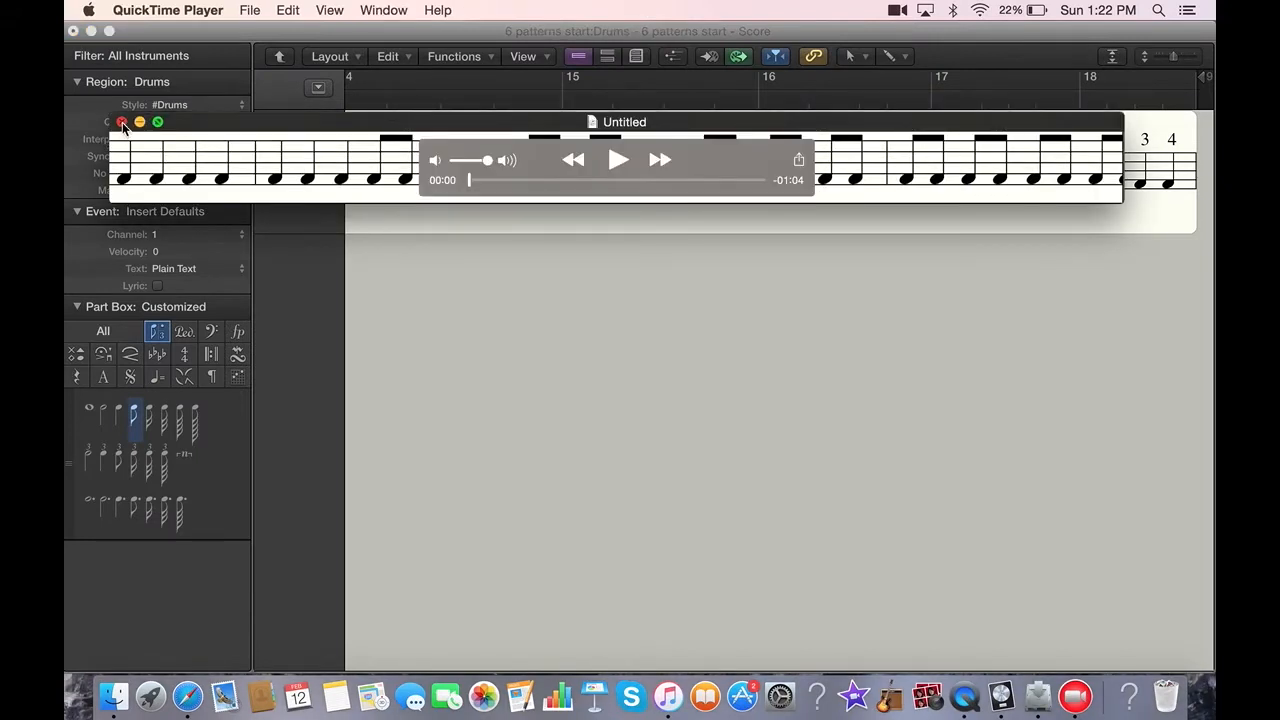
click(122, 122)
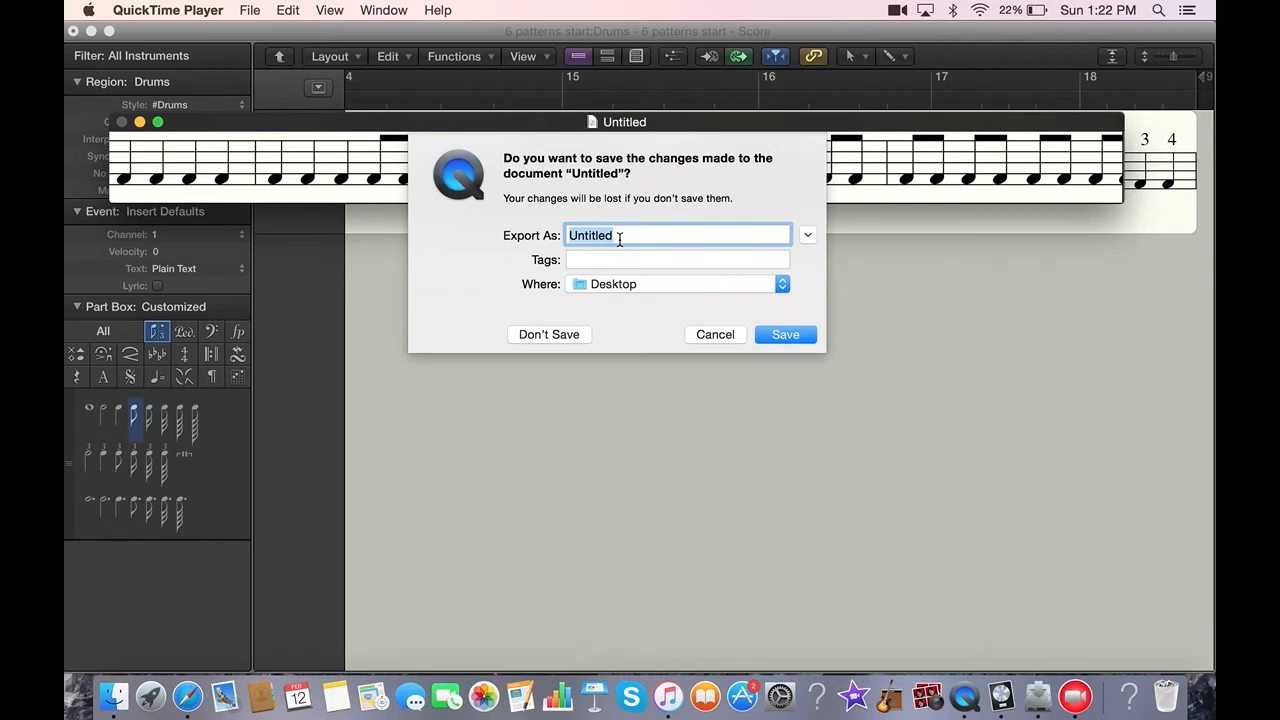
text(beginner bass drum 9)
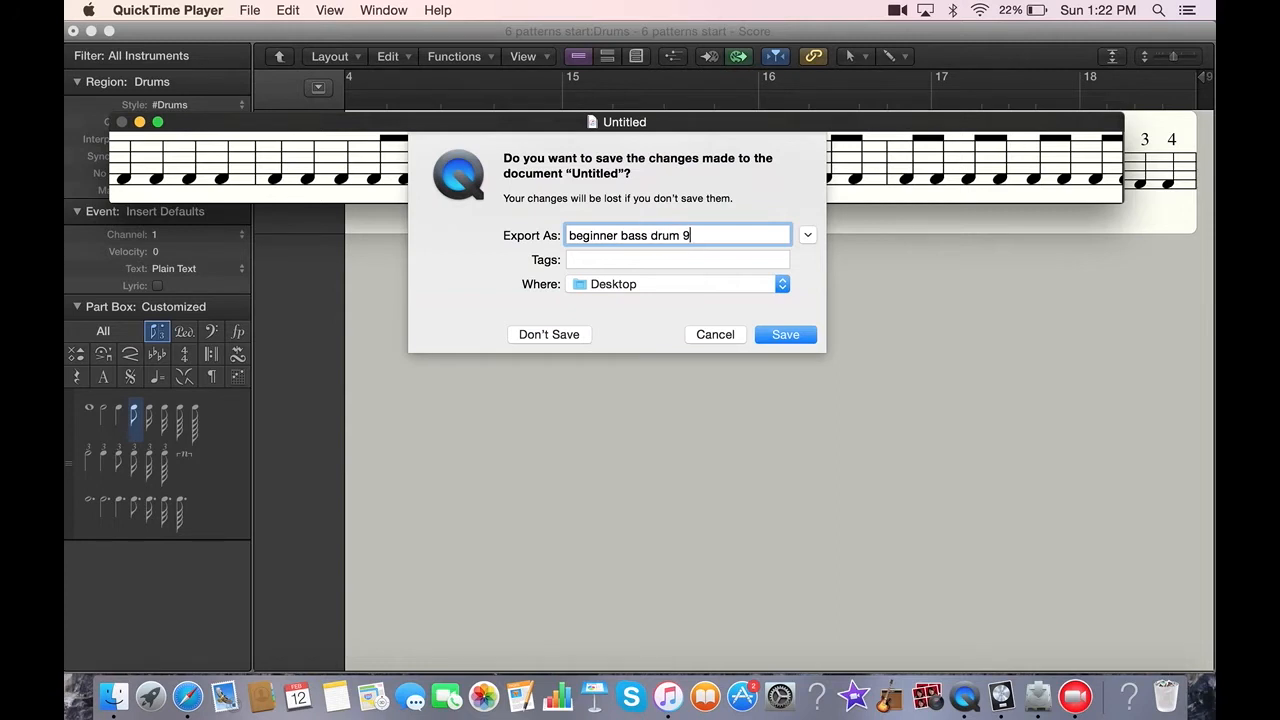
text(0bpm)
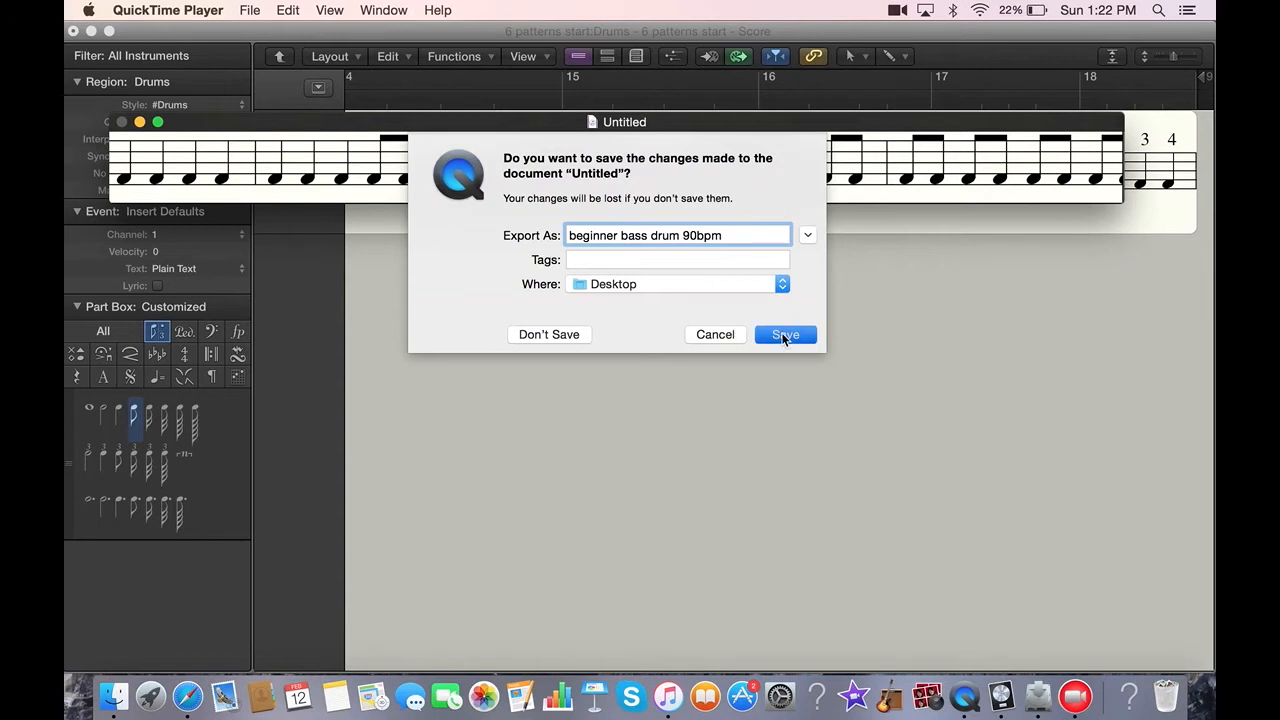
click(784, 334)
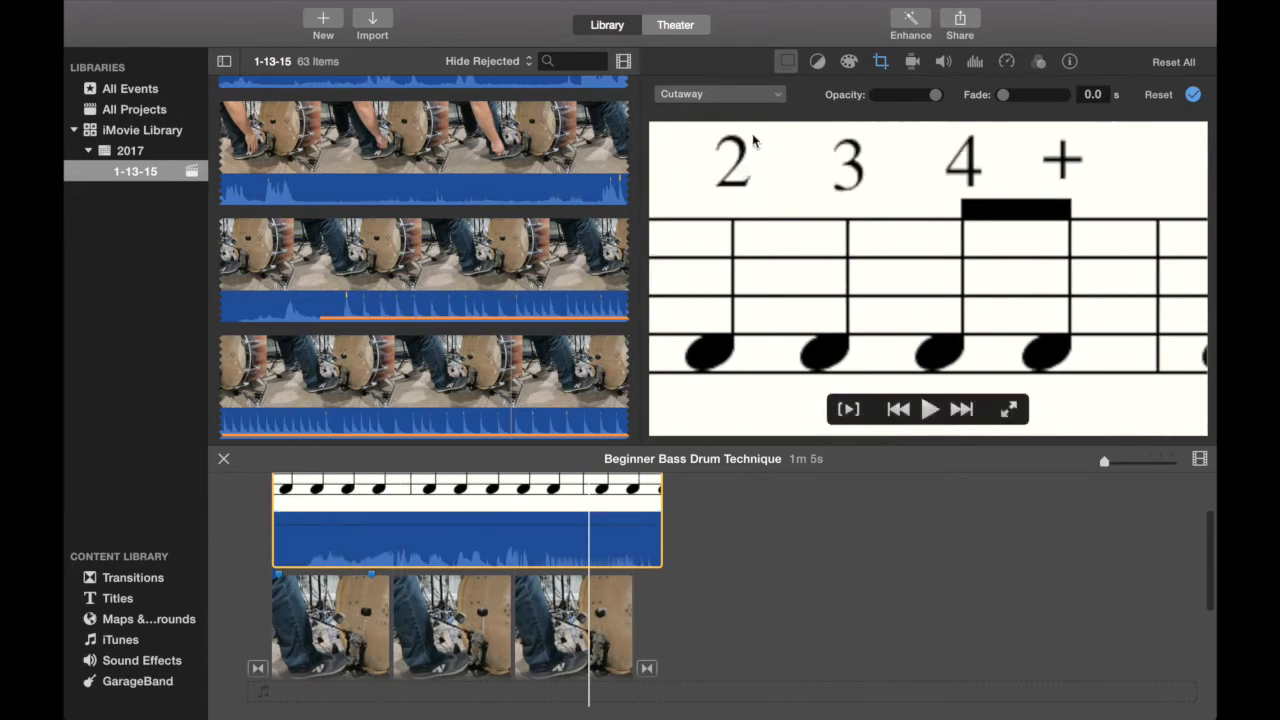
mouse_move(780, 94)
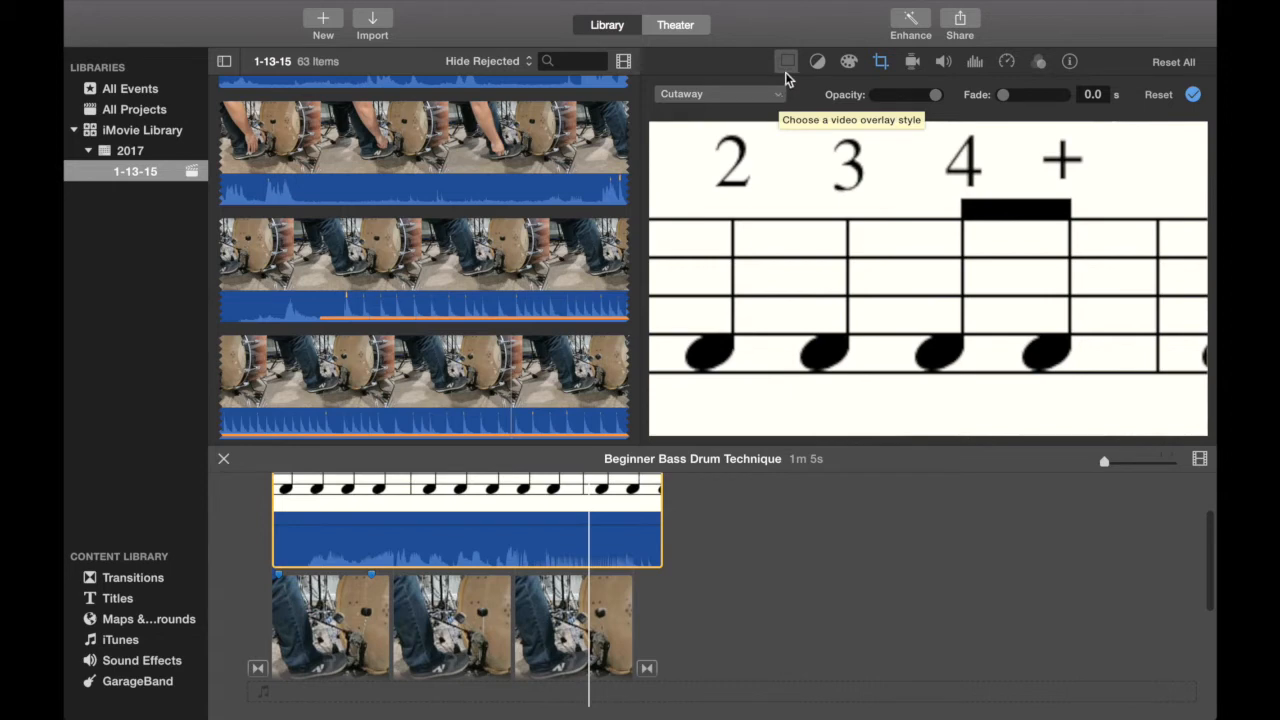
Change the overlay style from Cutaway to Picture in Picture for the notation clip.
click(720, 94)
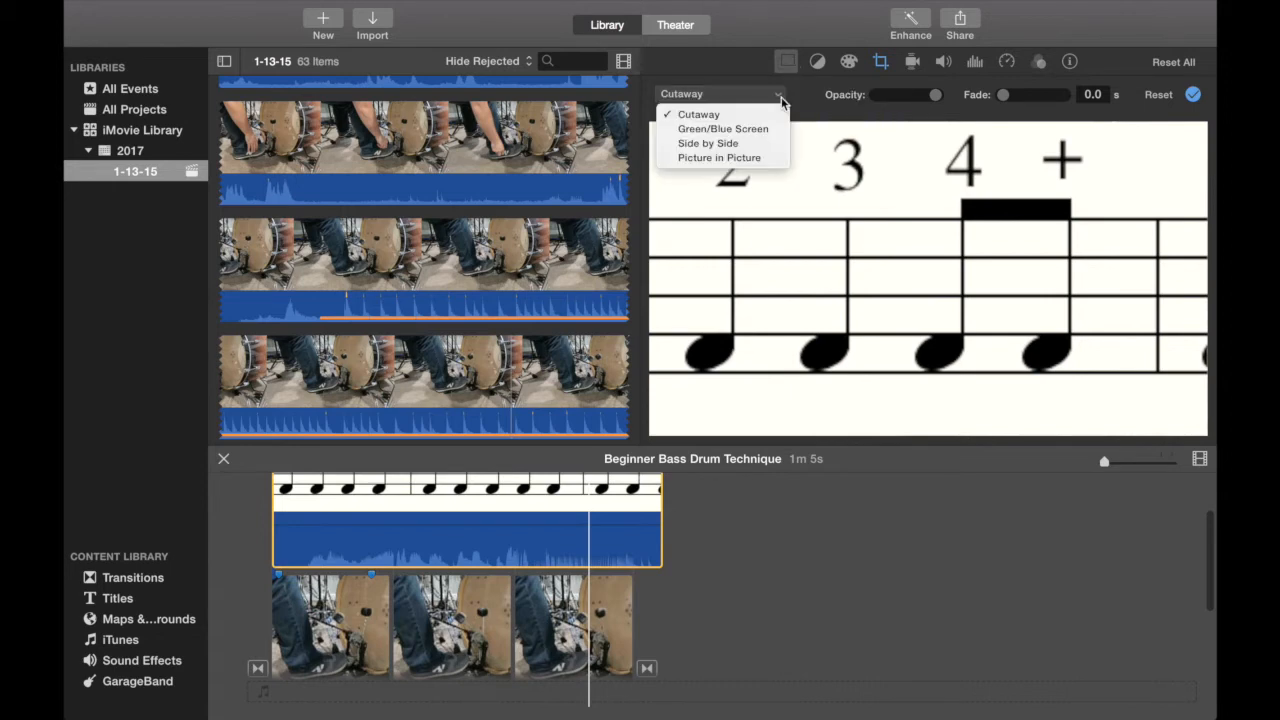
mouse_move(720, 156)
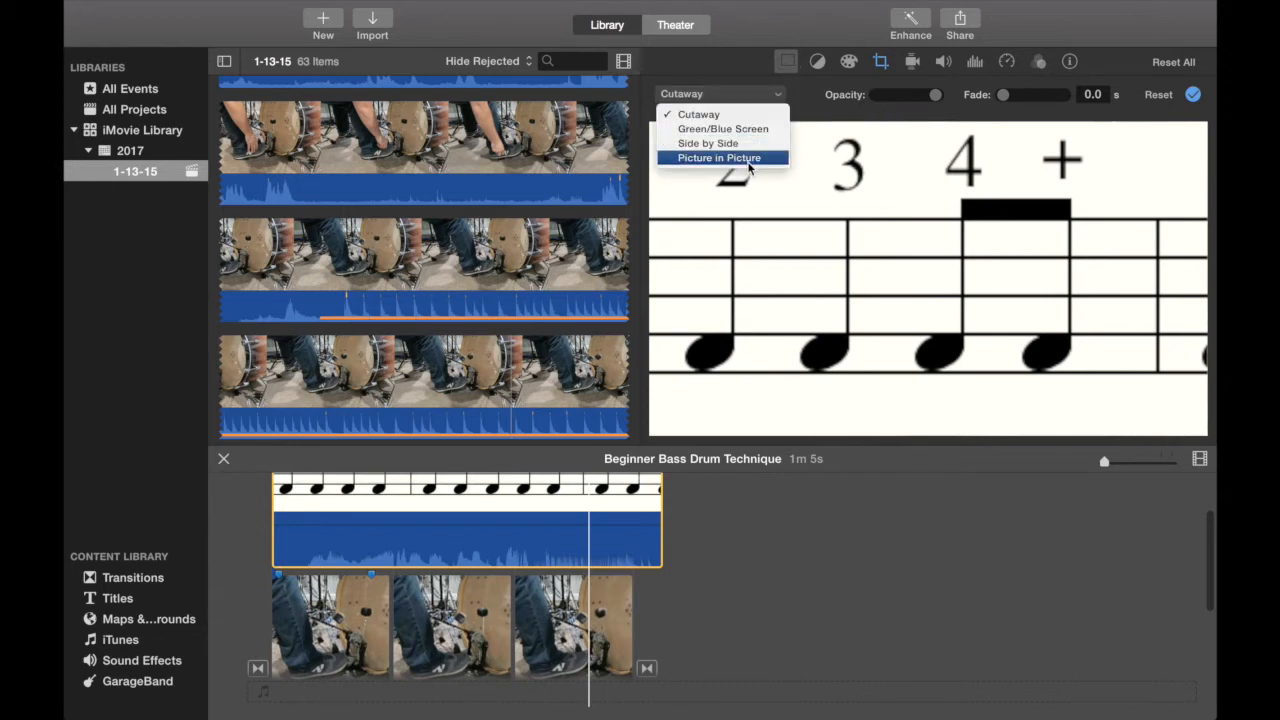
click(720, 156)
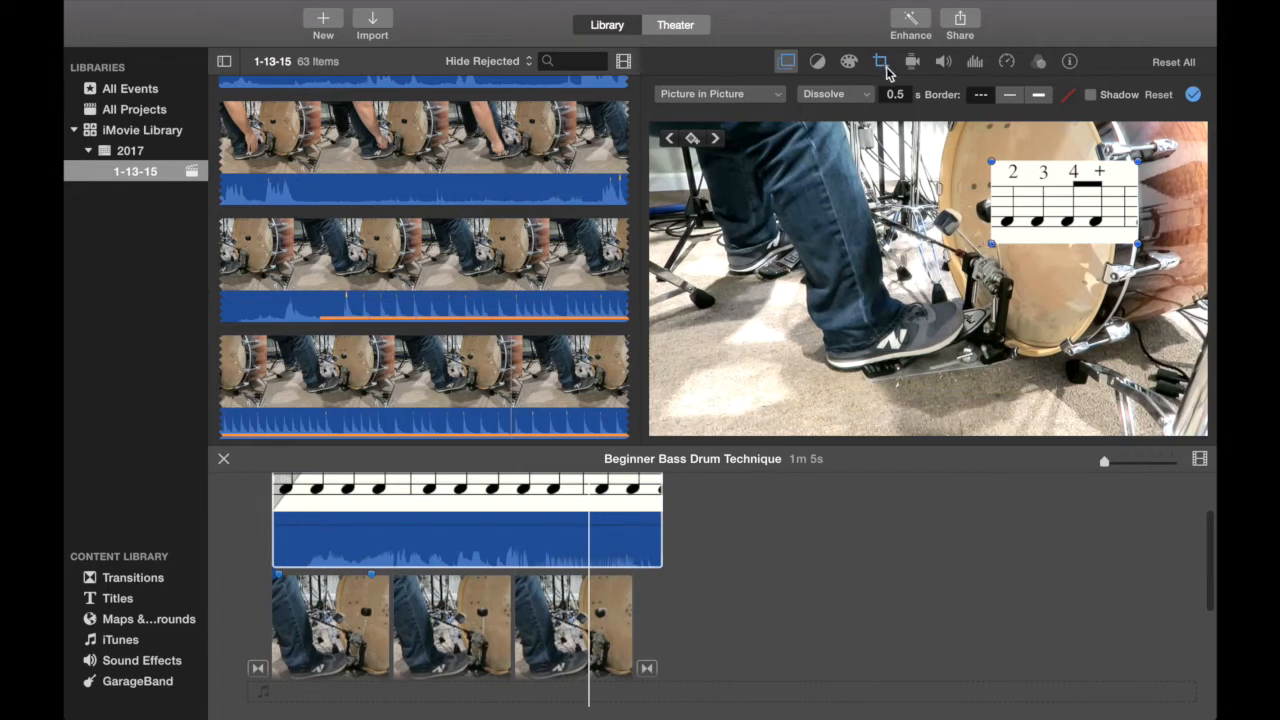
Start the Crop tool to trim the notation inset down to one line of beats.
click(880, 60)
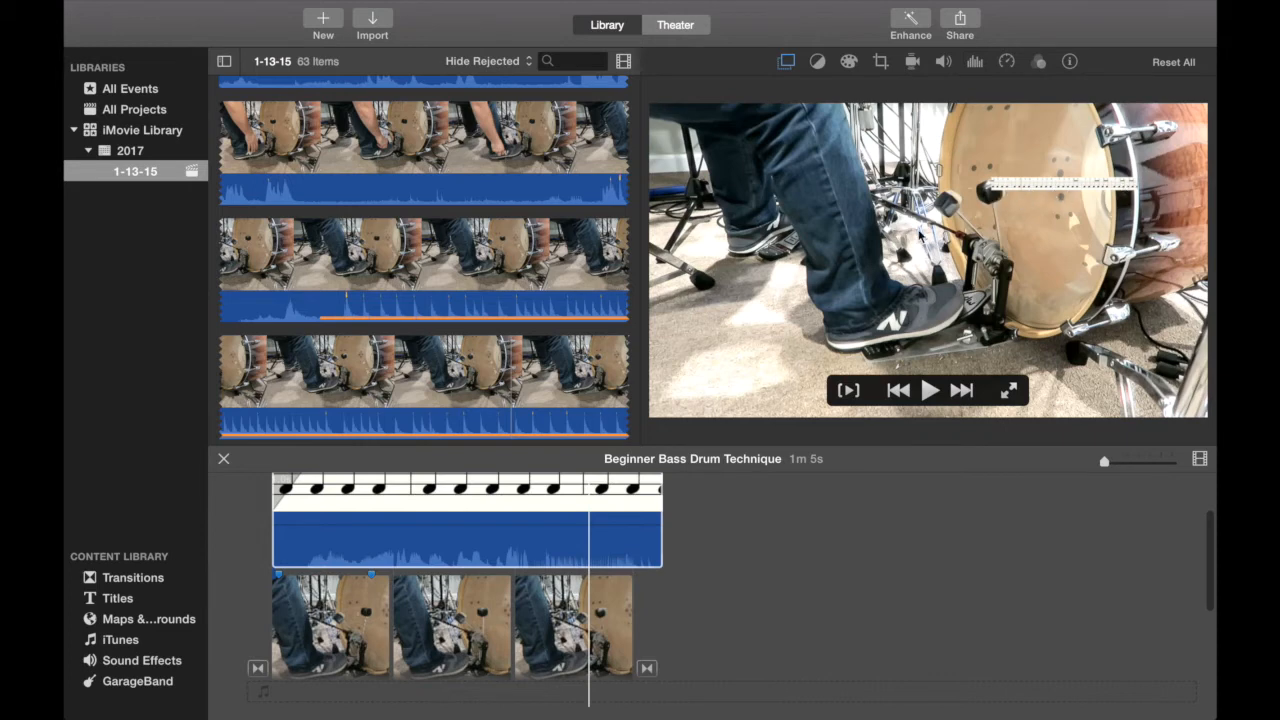
mouse_move(784, 316)
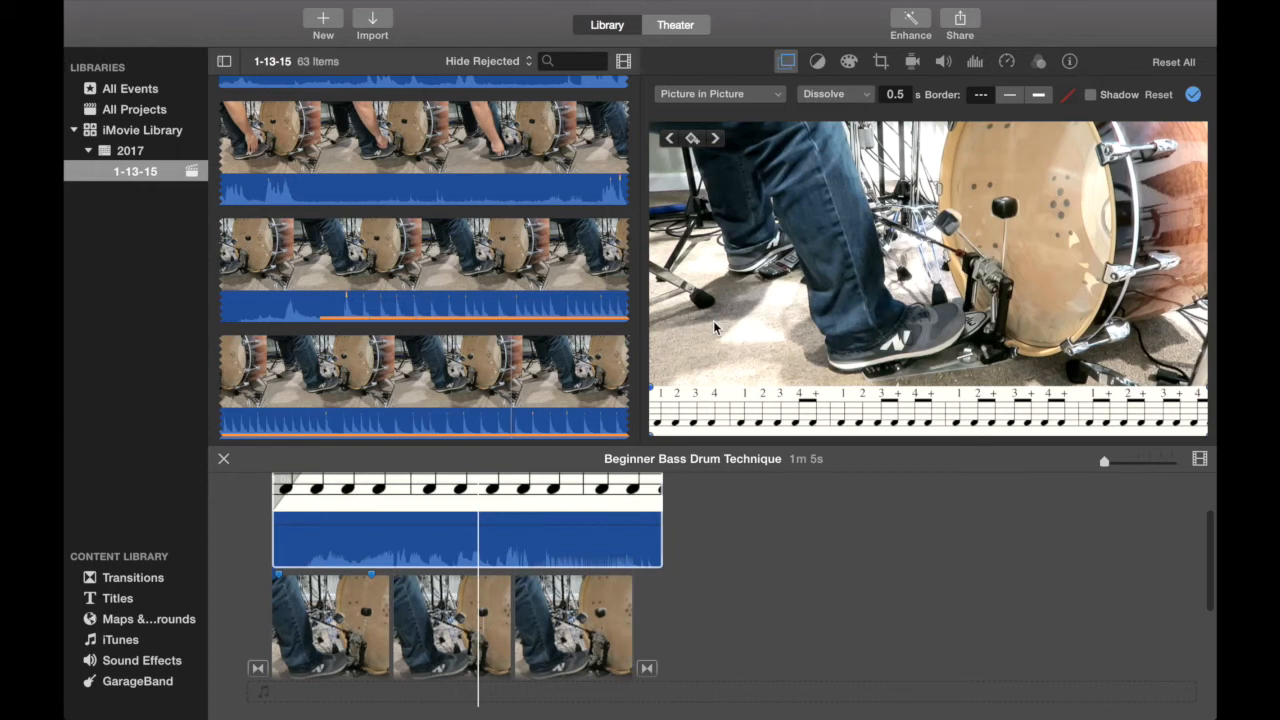
mouse_move(632, 372)
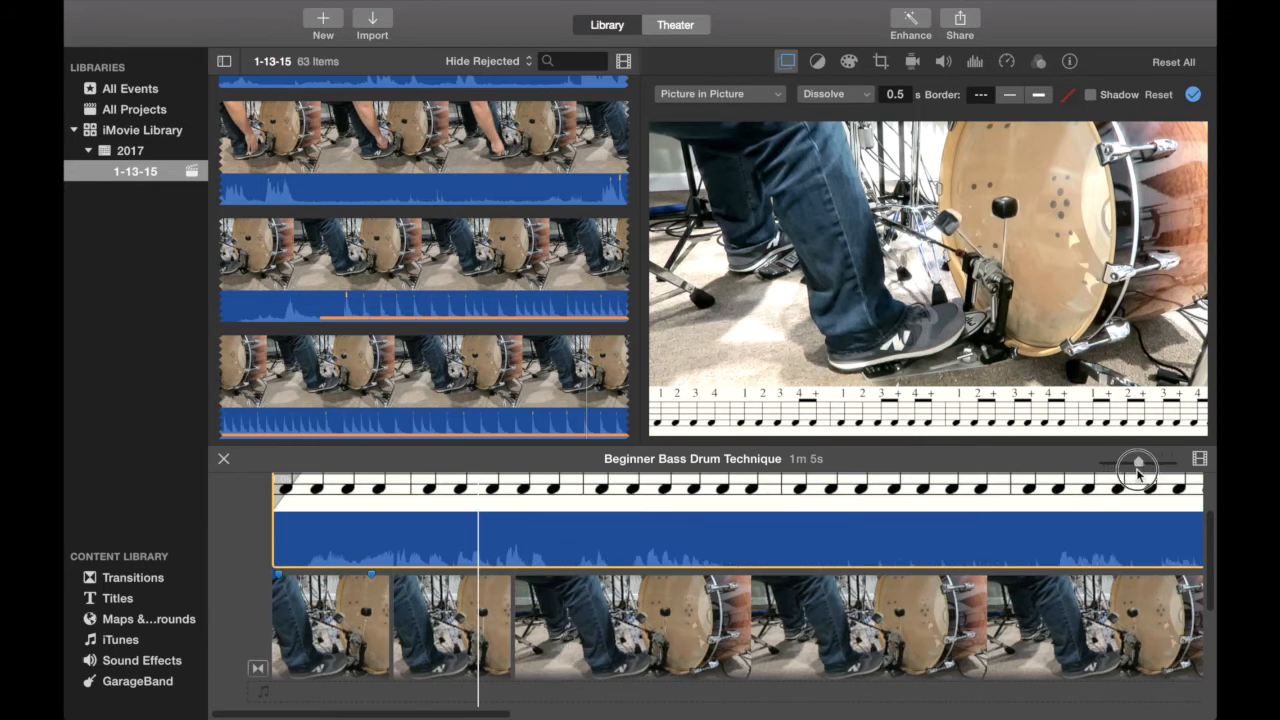
mouse_move(1144, 472)
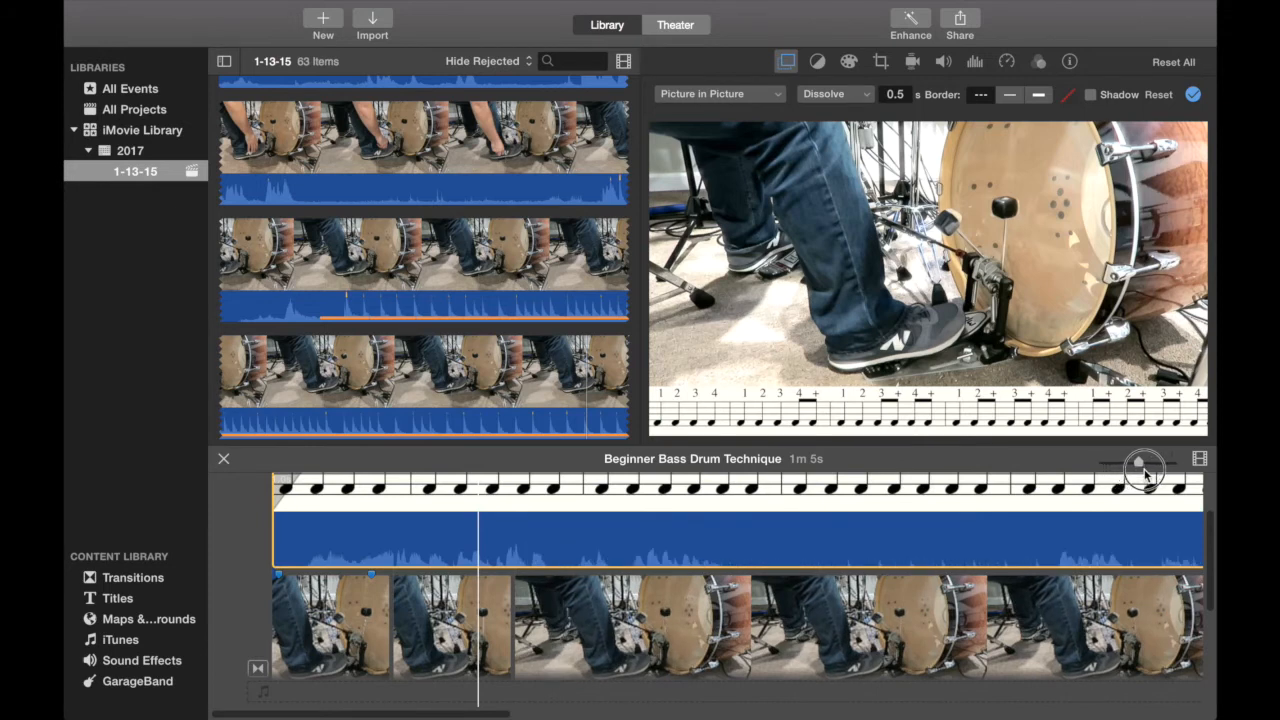
Zoom the timeline clips and set the picture-in-picture Dissolve to 0.0 seconds.
drag(1112, 464, 1148, 464)
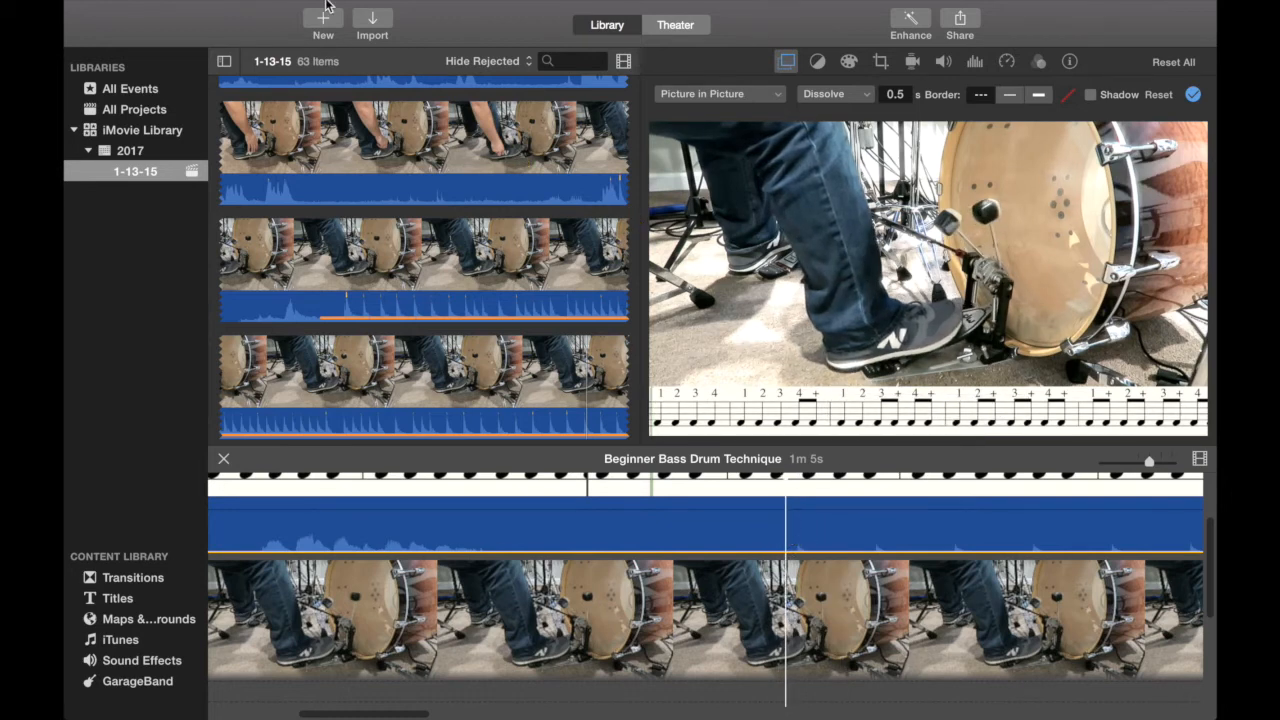
click(312, 10)
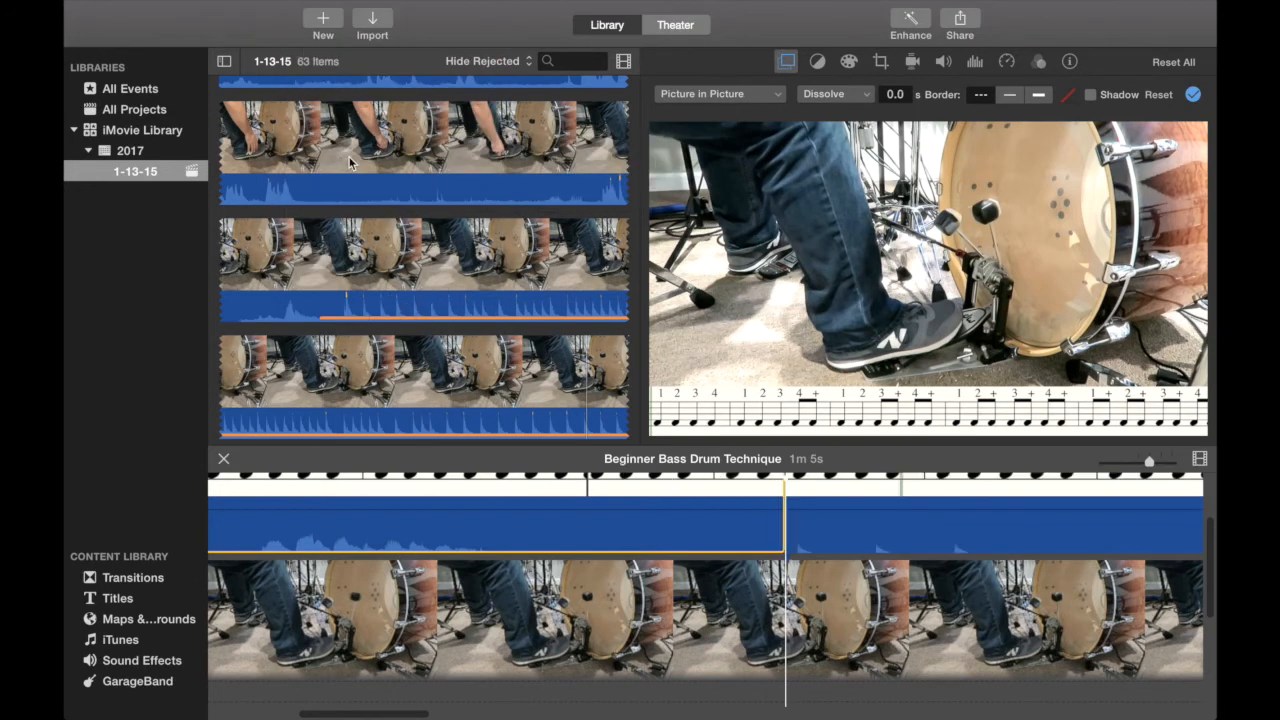
click(508, 524)
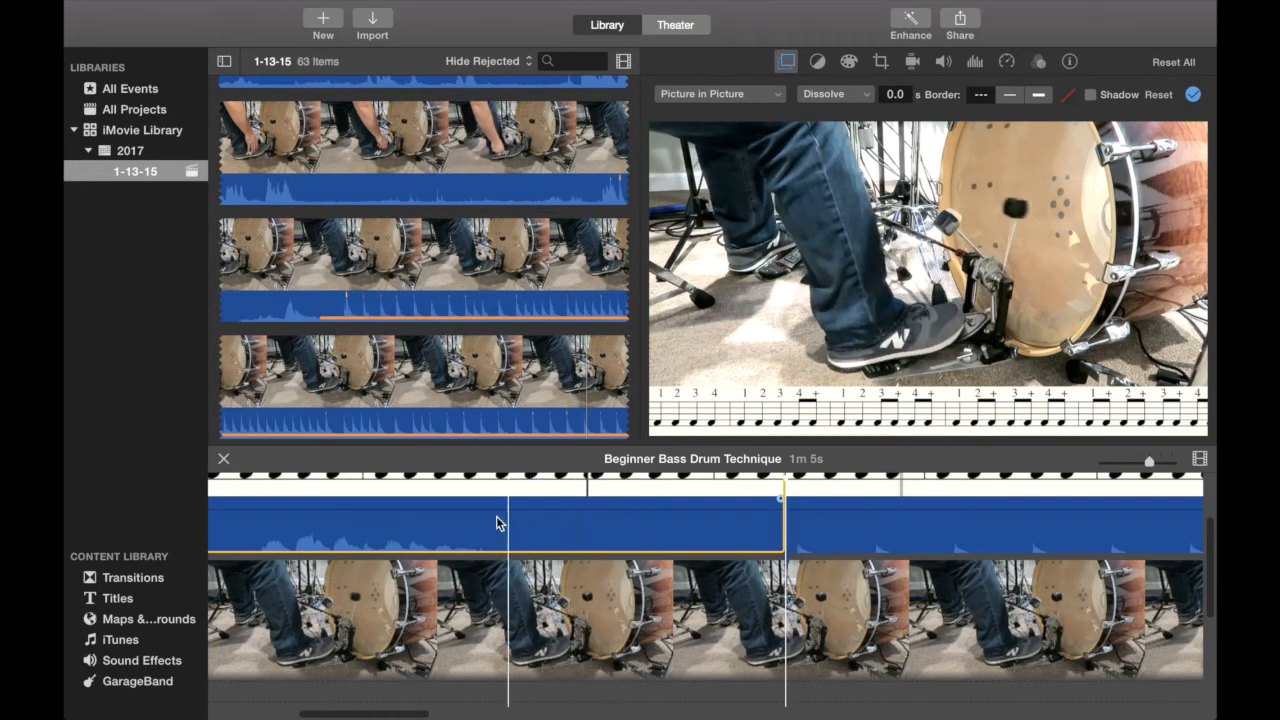